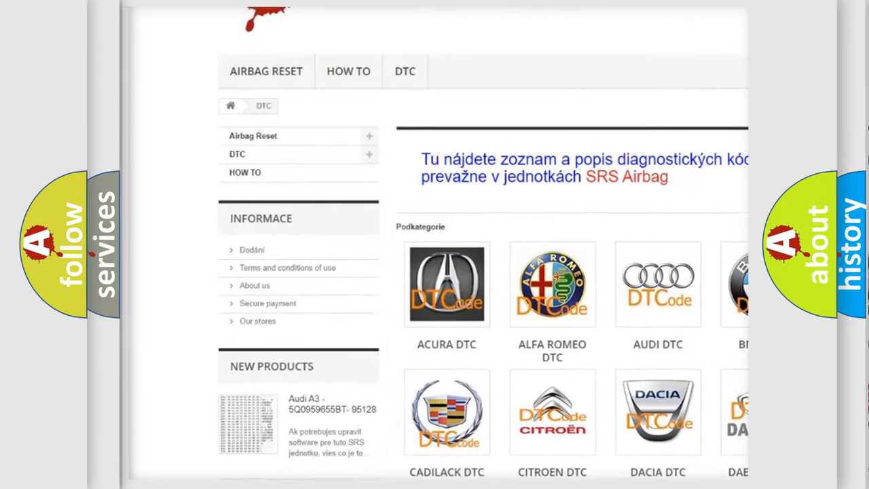
pyautogui.scroll(-3)
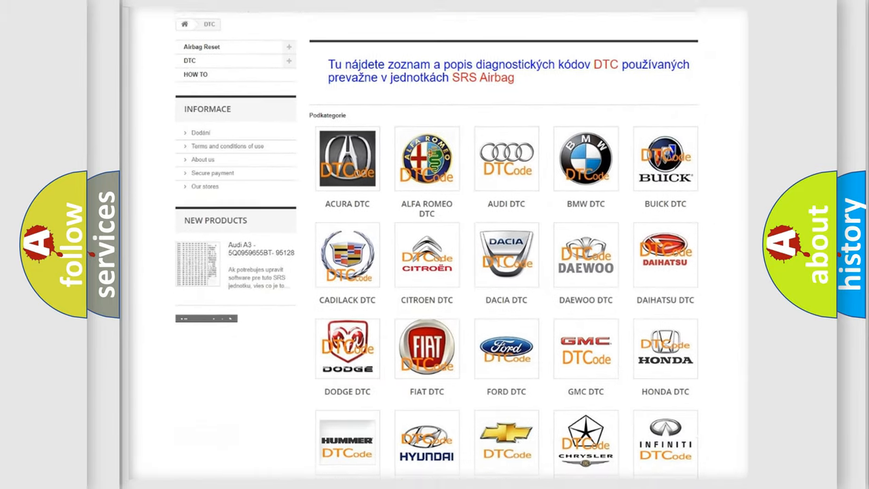
pyautogui.scroll(-3)
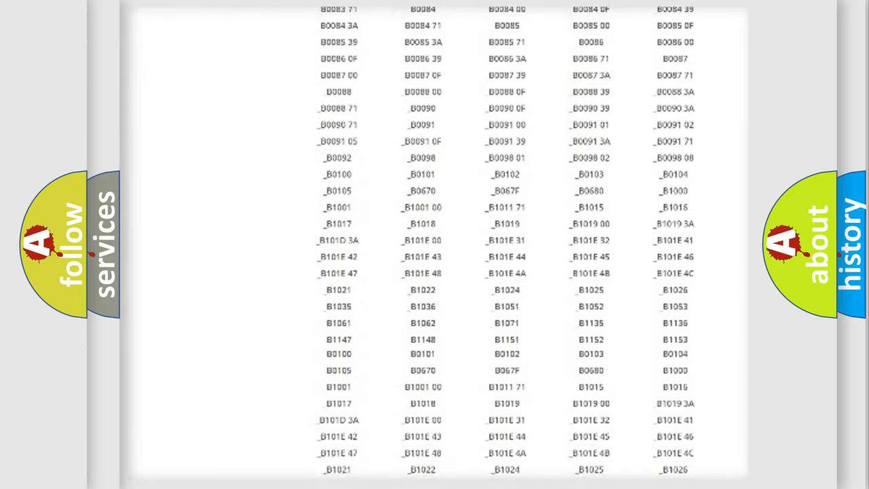
pyautogui.scroll(-3)
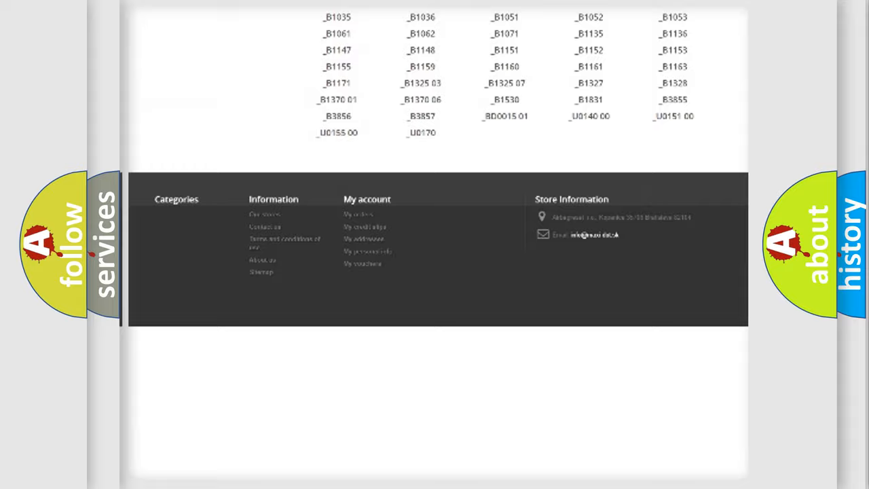